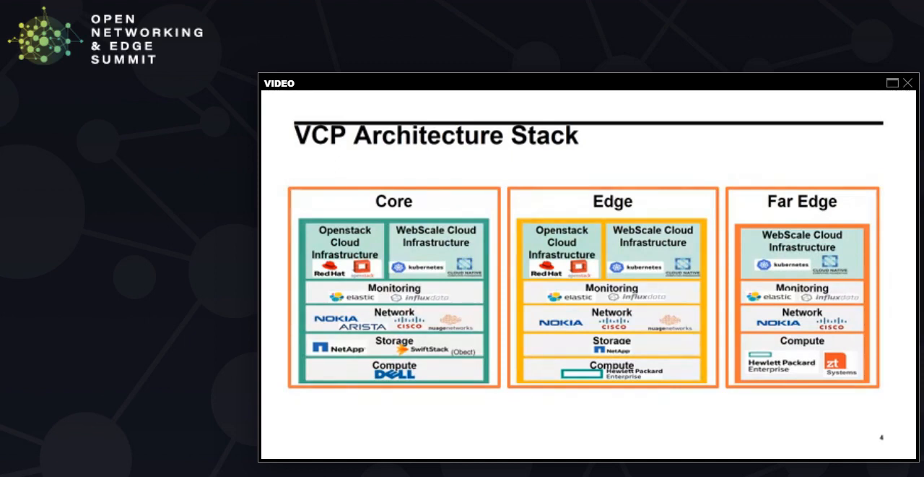
key("Right")
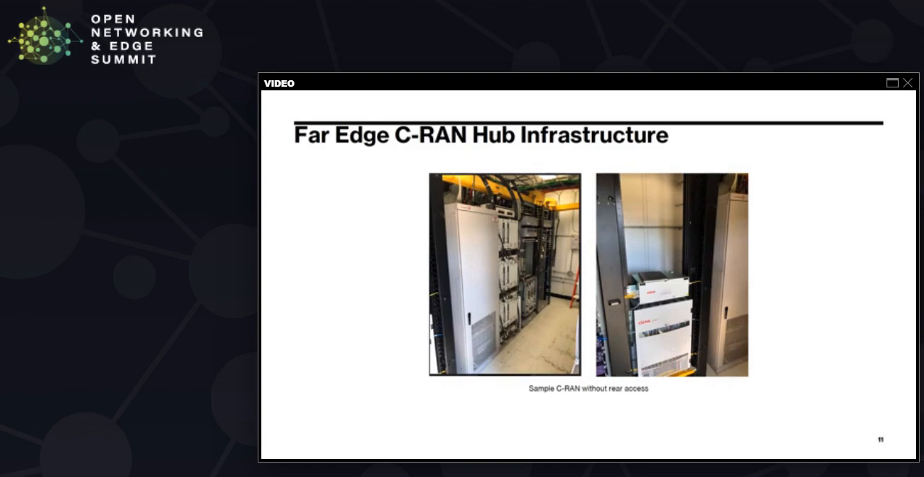
key("Right")
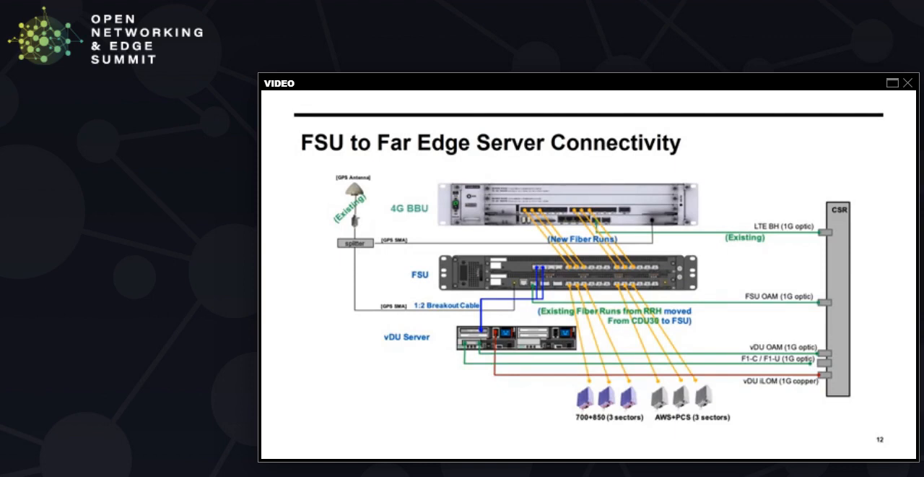